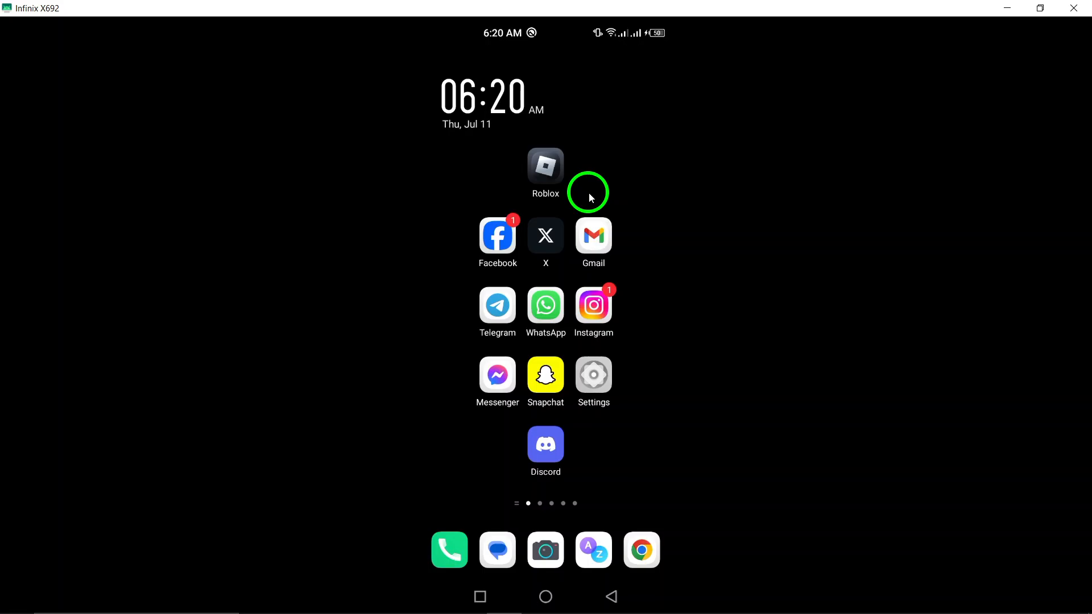
{"action": "mouse_move", "coordinate": [605, 175]}
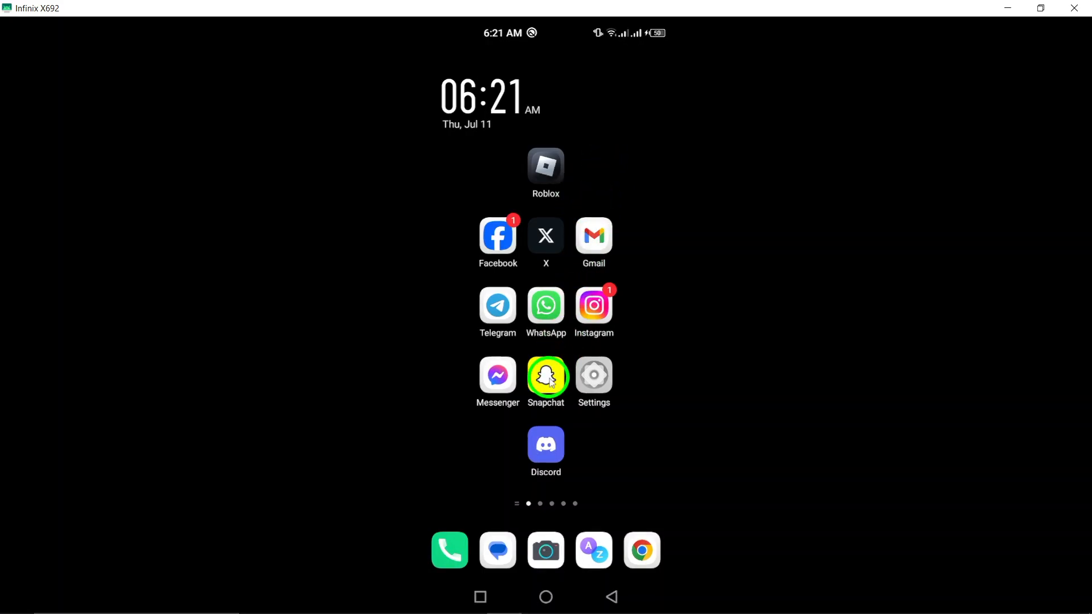
- Reach Notification Settings from the Bitmoji profile through the Snapchat Settings gear
{"action": "left_click", "coordinate": [545, 376]}
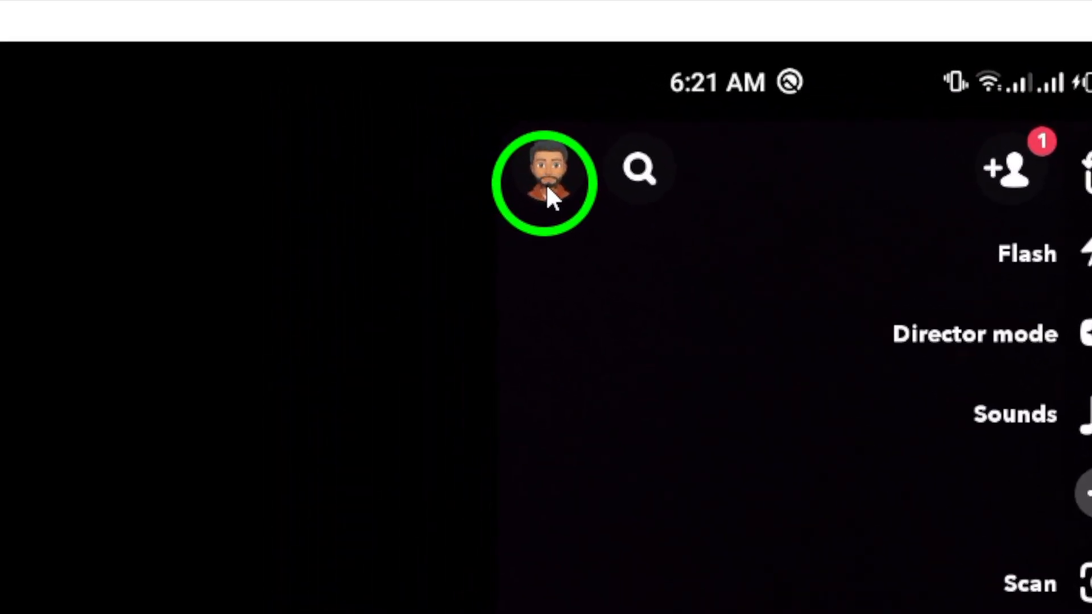
{"action": "left_click", "coordinate": [546, 182]}
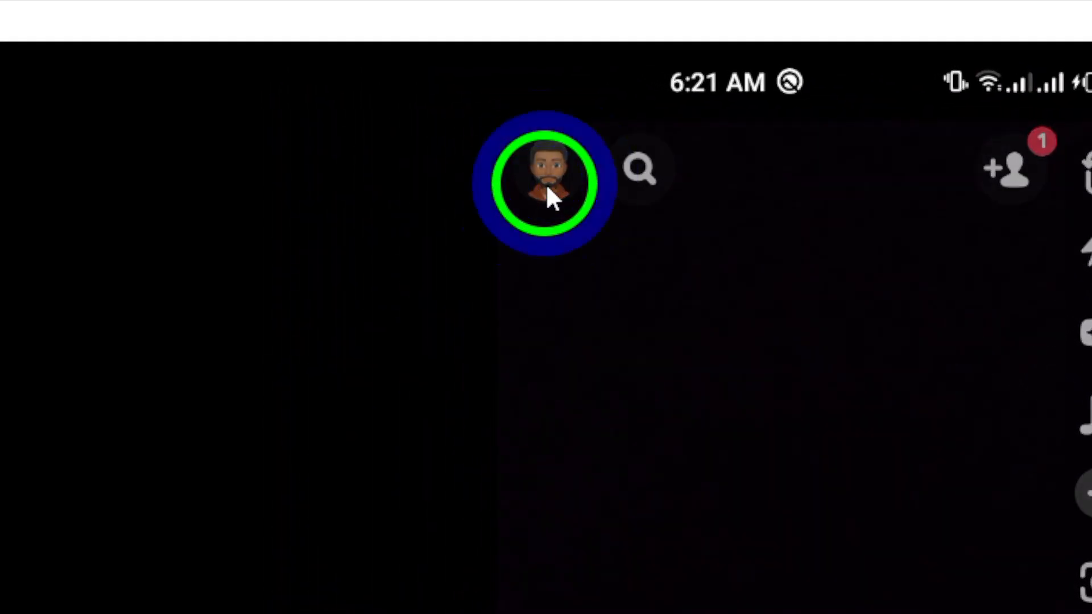
{"action": "left_click", "coordinate": [544, 188]}
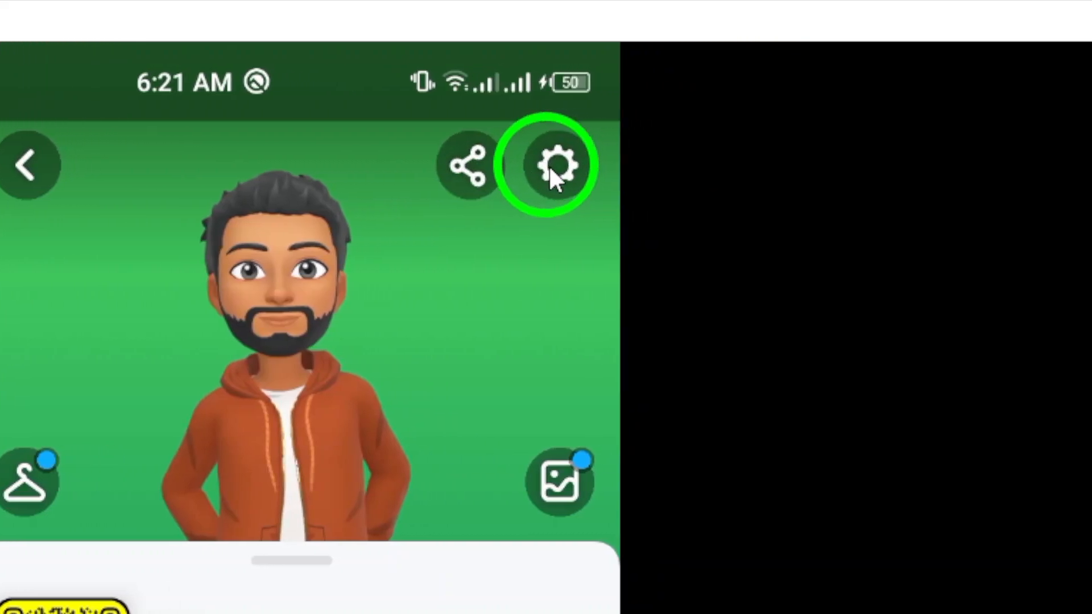
{"action": "left_click", "coordinate": [550, 164]}
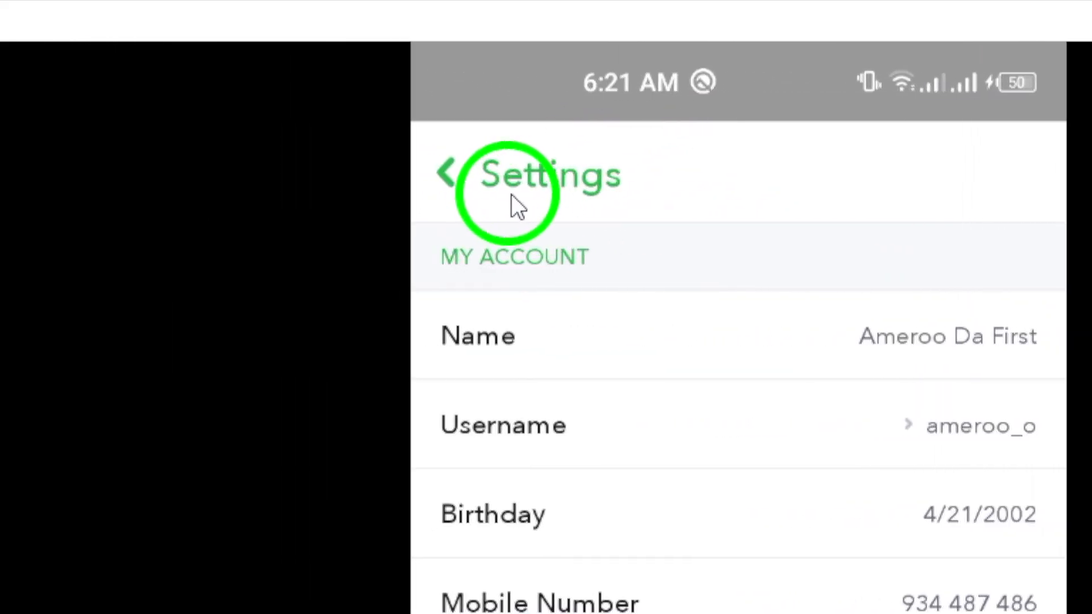
{"action": "scroll", "scroll_direction": "down", "scroll_amount": 3}
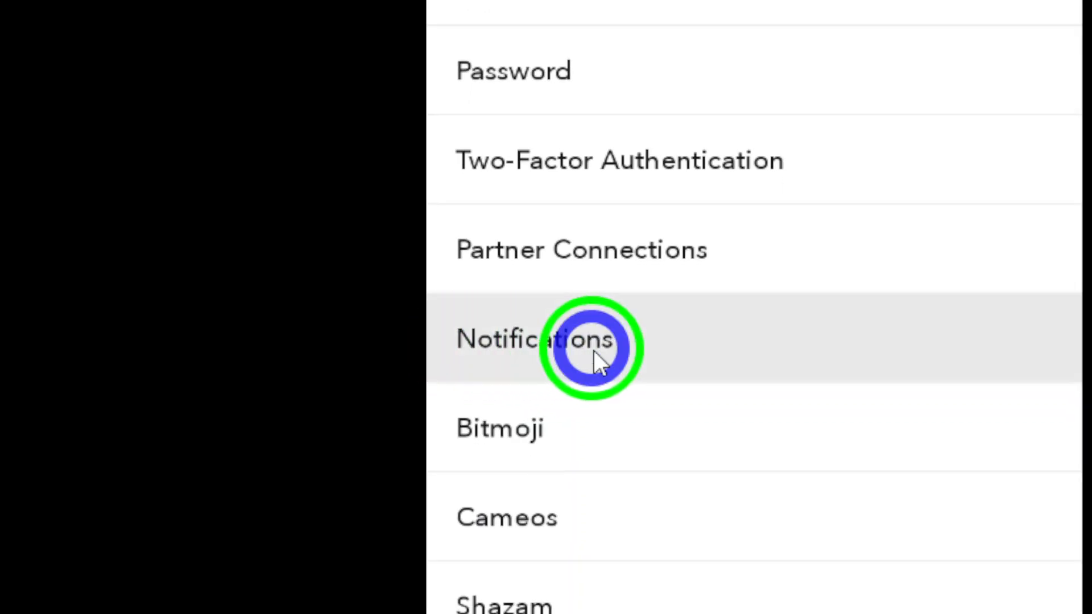
{"action": "left_click", "coordinate": [592, 348]}
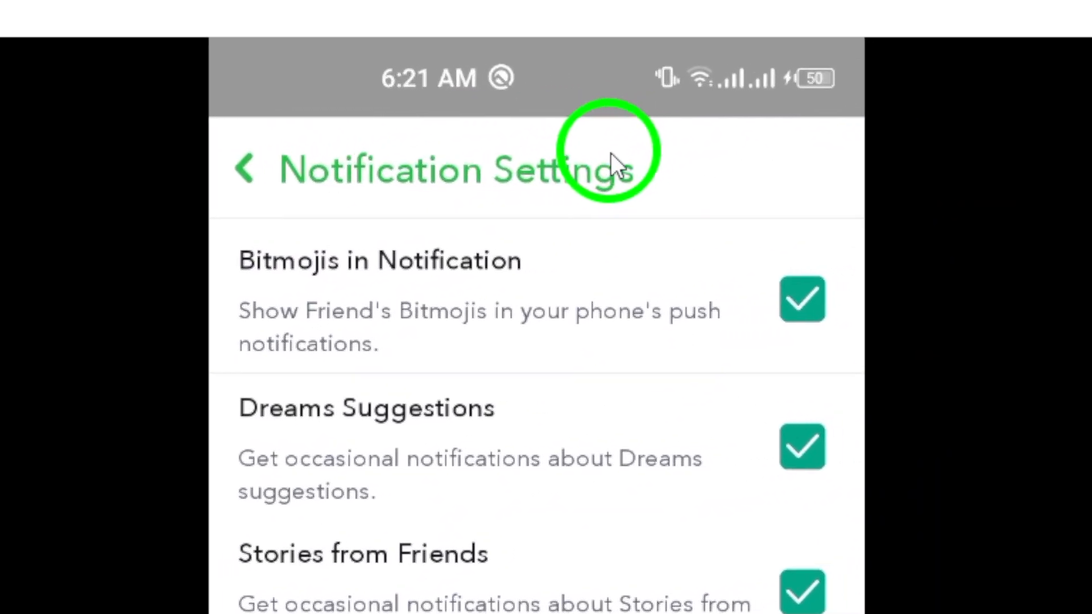
- Check the Ring option so incoming audio and video calls ring the device
{"action": "scroll", "scroll_direction": "down", "scroll_amount": 3}
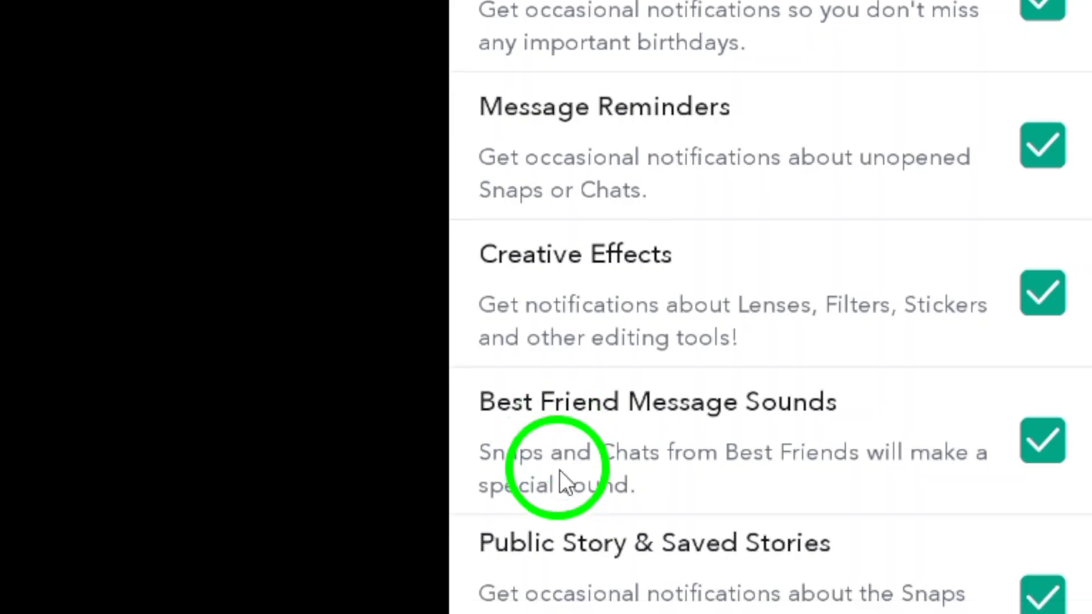
{"action": "scroll", "scroll_direction": "down", "scroll_amount": 3}
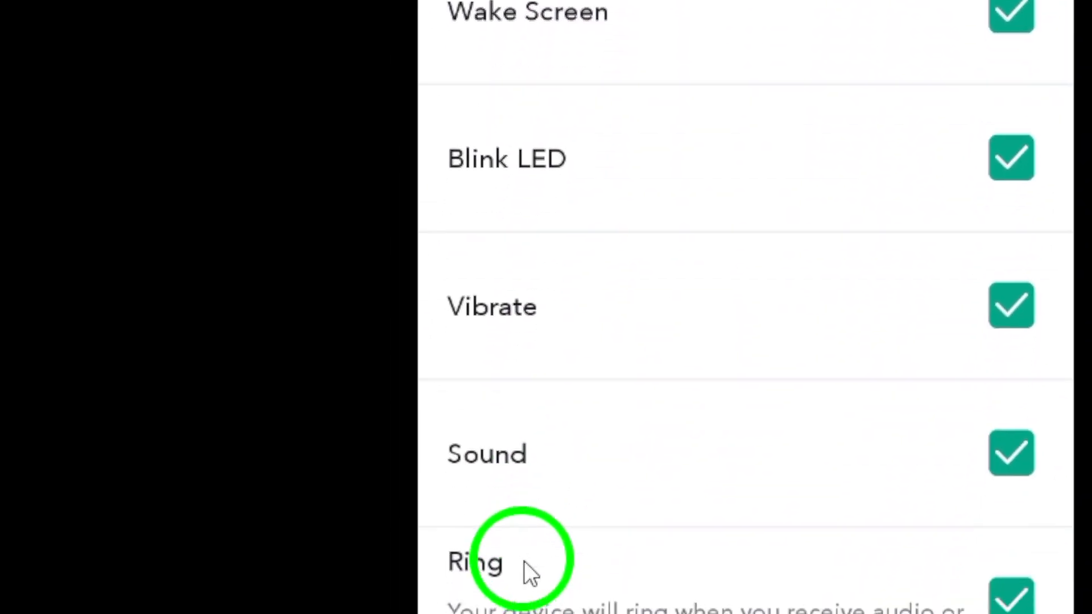
{"action": "scroll", "scroll_direction": "down", "scroll_amount": 3}
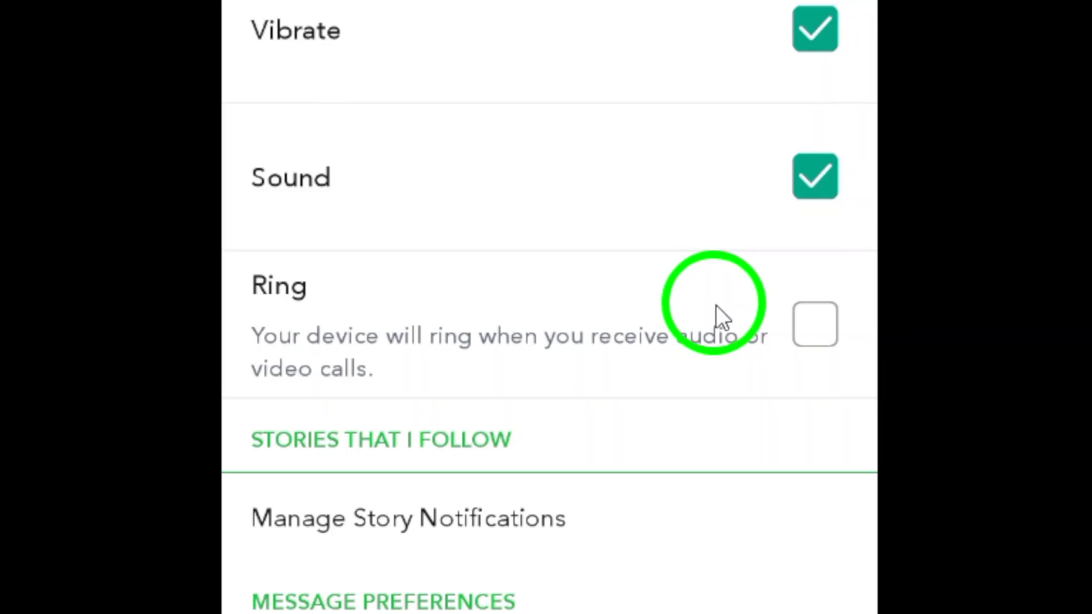
{"action": "left_click", "coordinate": [814, 324]}
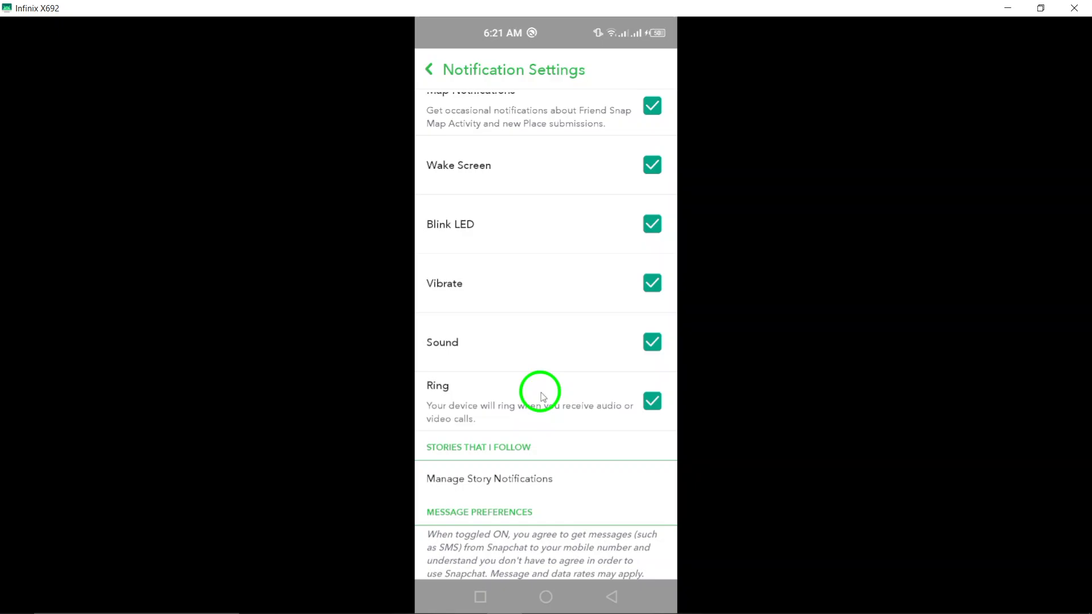
{"action": "scroll", "scroll_direction": "down", "scroll_amount": 3}
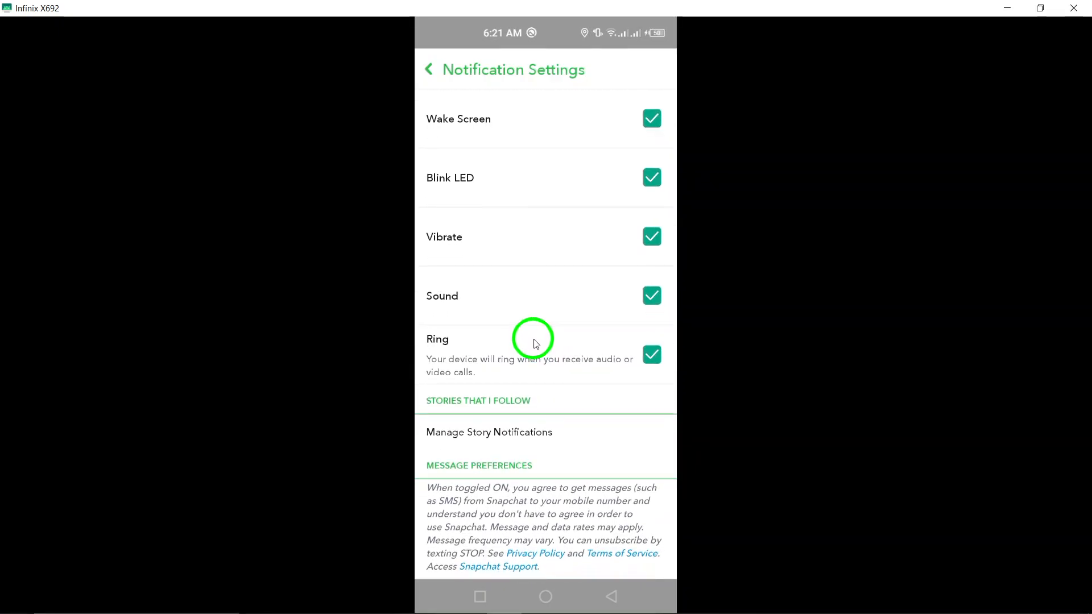
{"action": "mouse_move", "coordinate": [554, 425]}
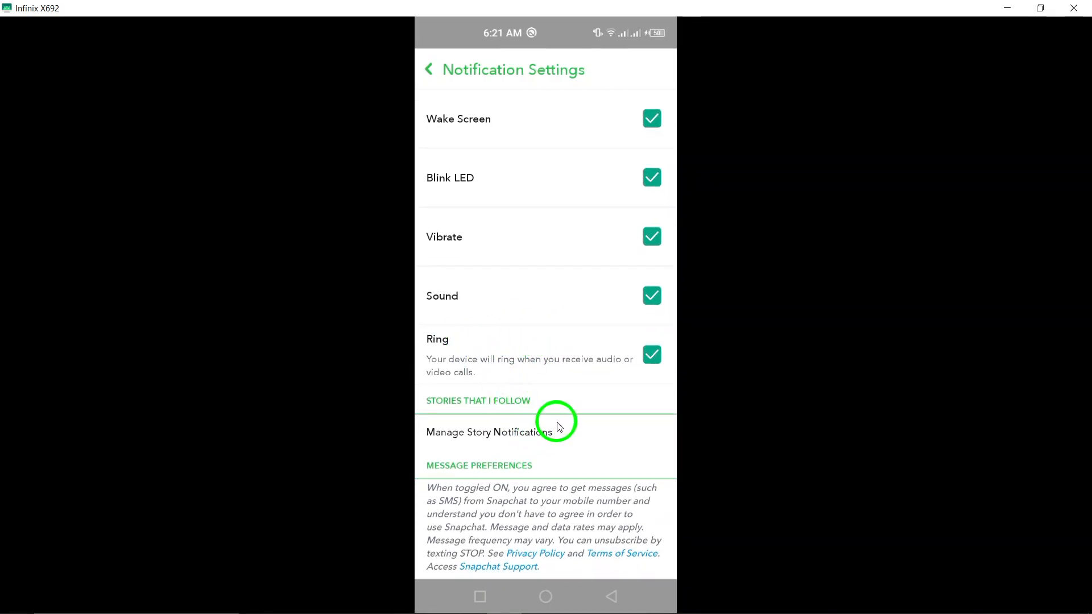
{"action": "mouse_move", "coordinate": [580, 398]}
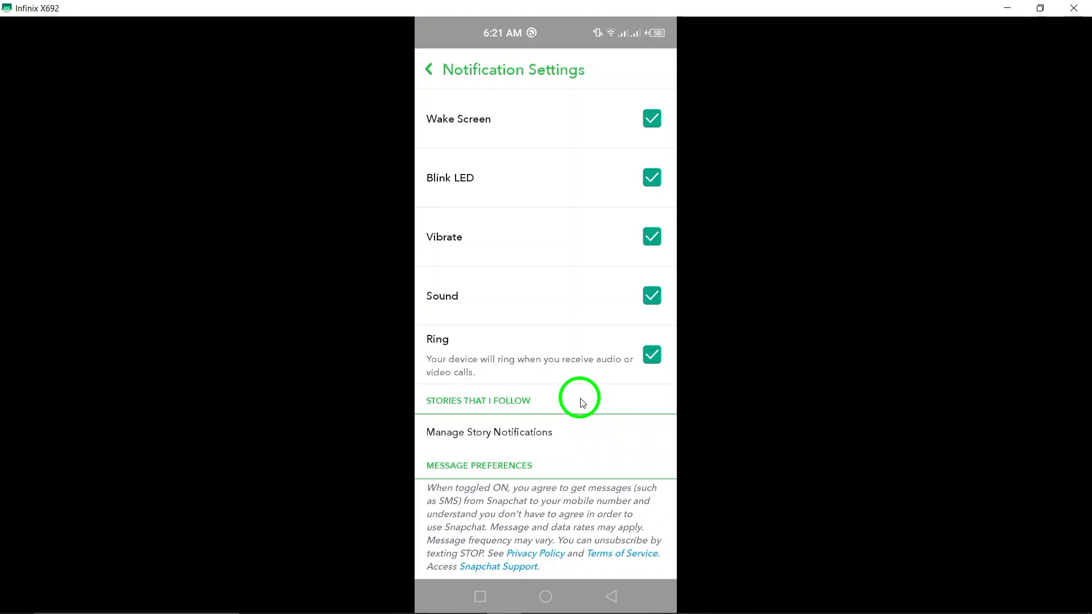
{"action": "mouse_move", "coordinate": [573, 270]}
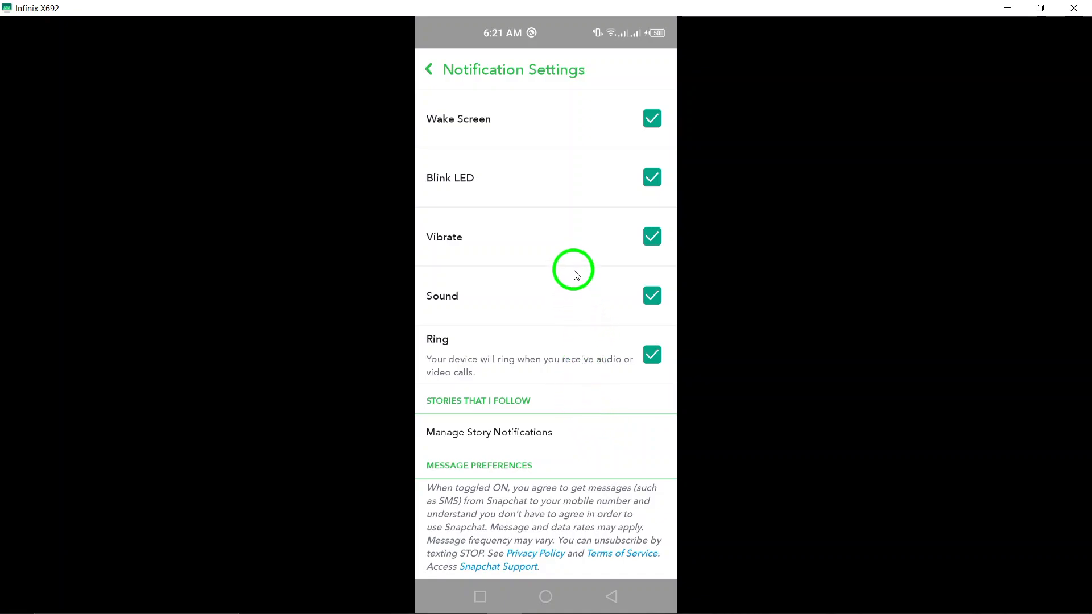
{"action": "mouse_move", "coordinate": [563, 186]}
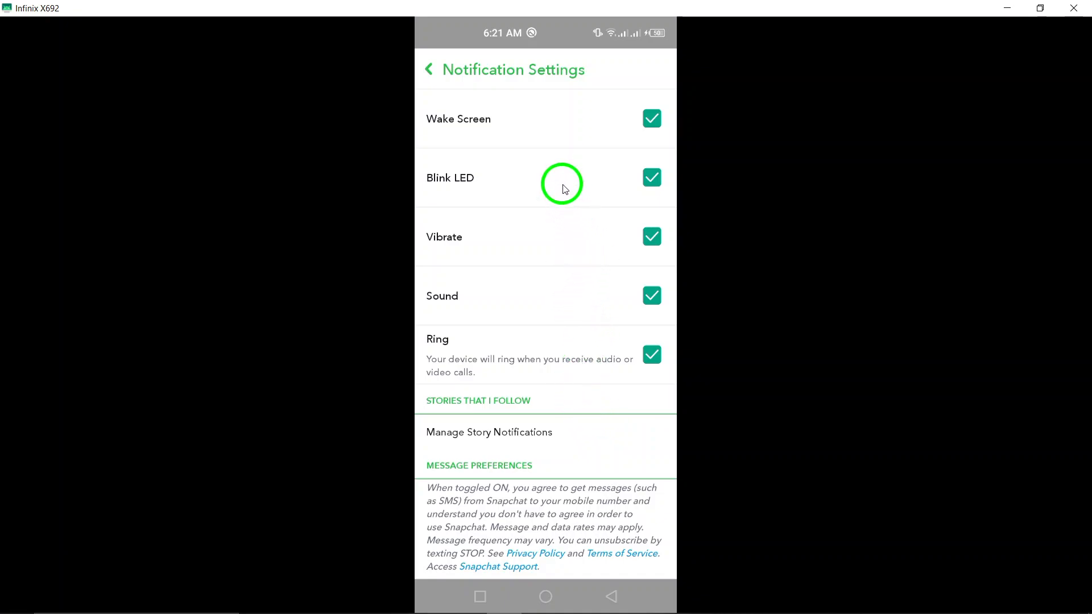